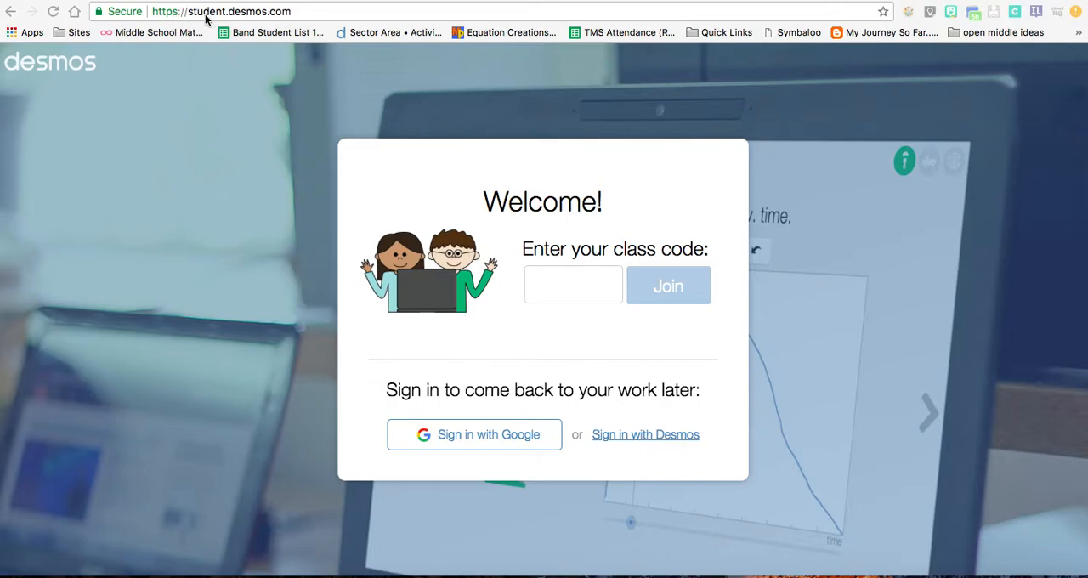
mouse_move(300, 18)
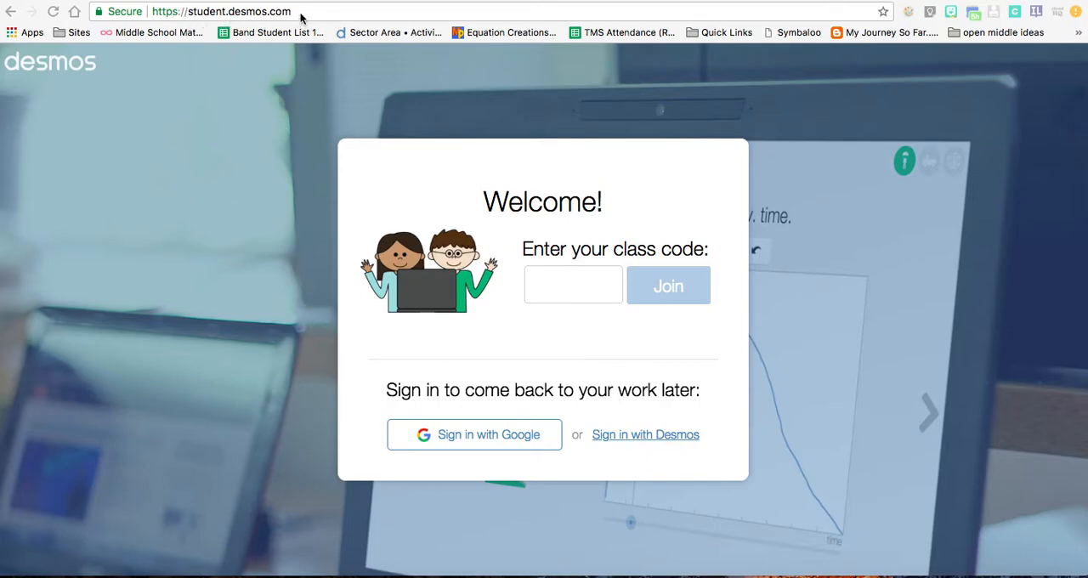
mouse_move(329, 257)
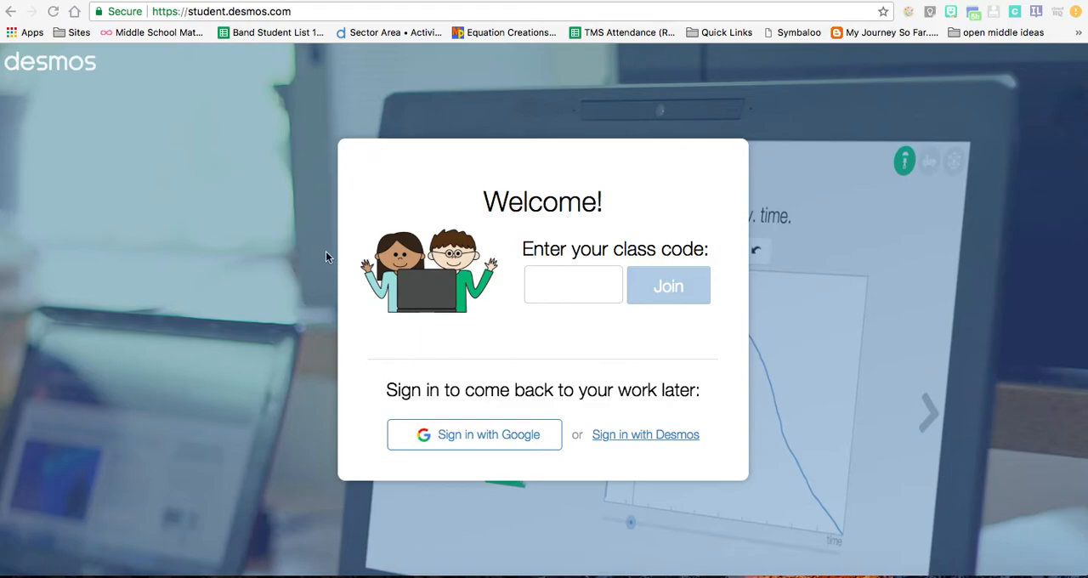
mouse_move(380, 285)
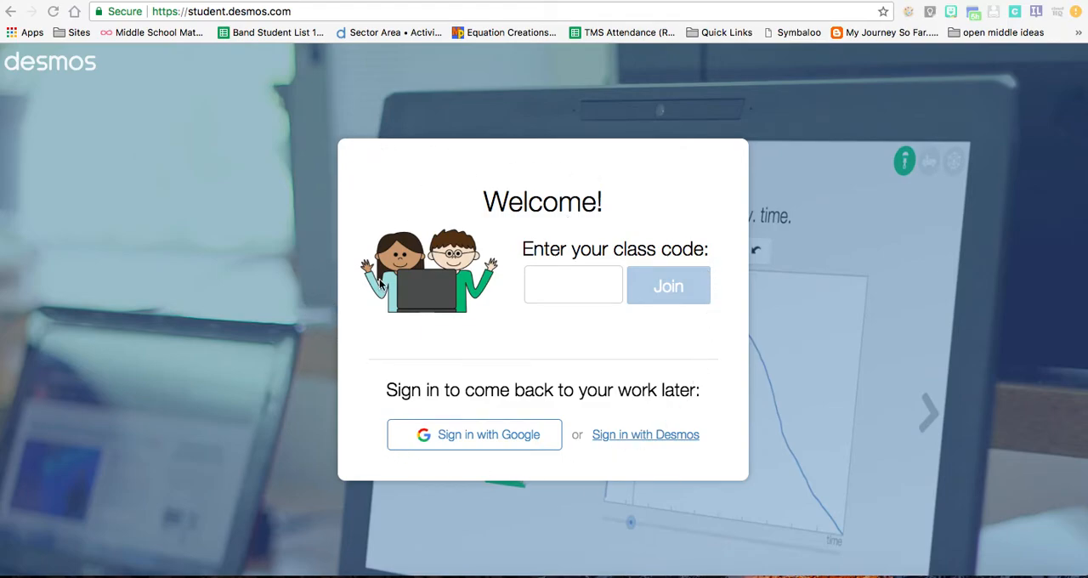
mouse_move(617, 451)
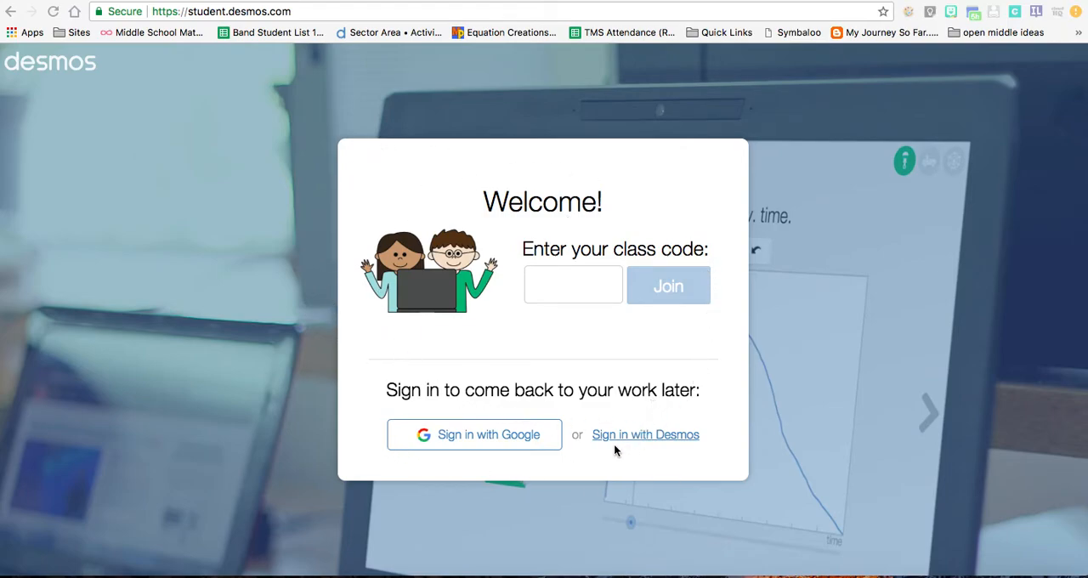
mouse_move(501, 446)
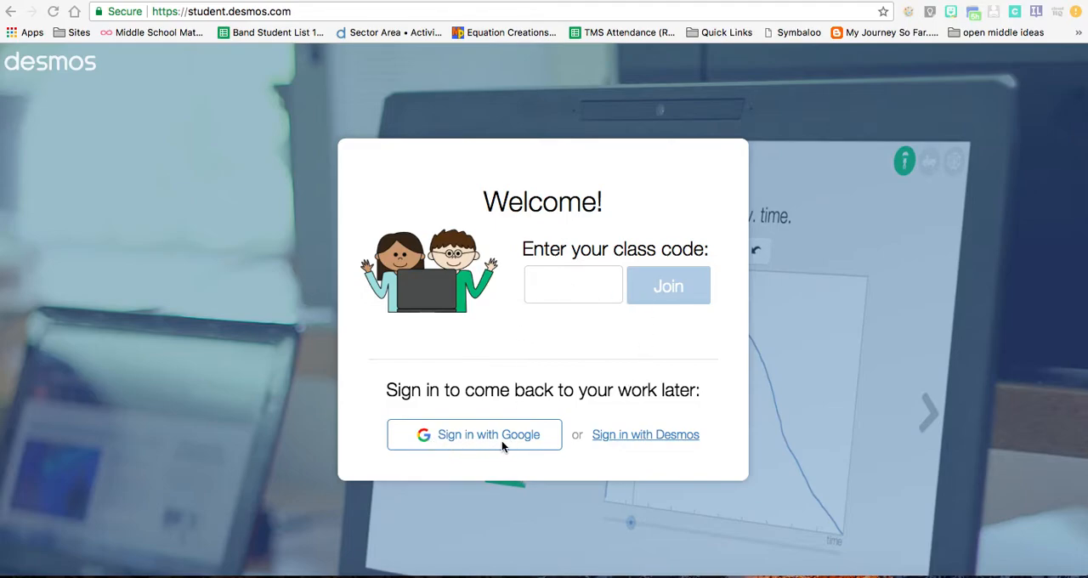
mouse_move(473, 437)
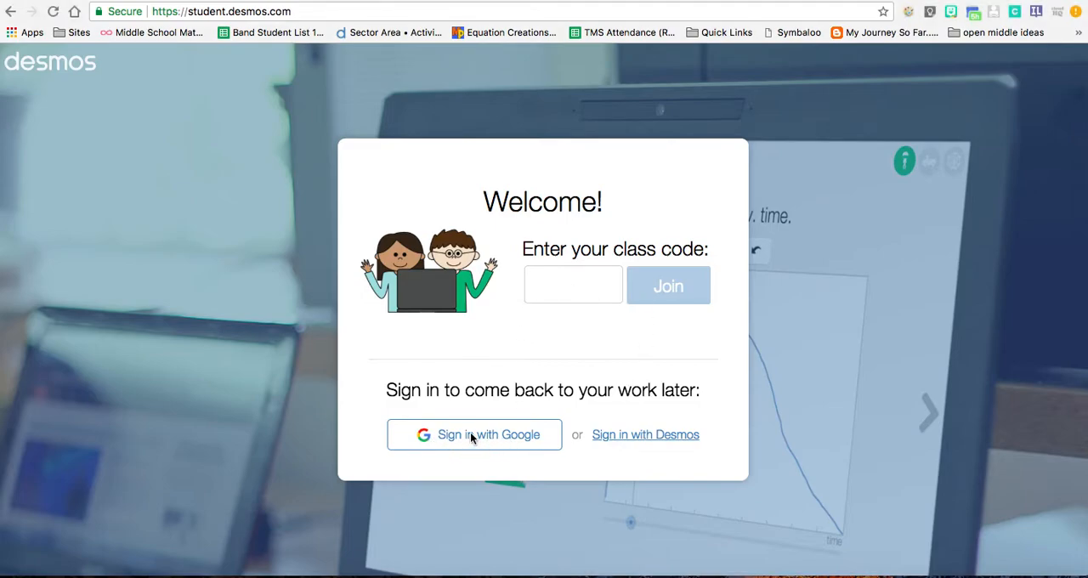
Sign in with the Google account and request the full list of past activities via See All.
left_click(473, 434)
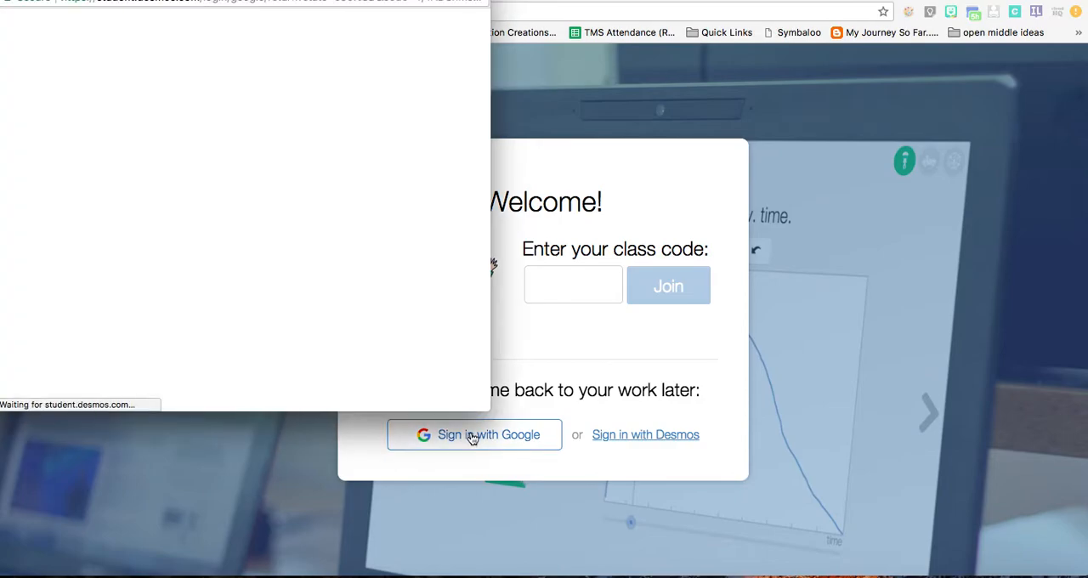
left_click(474, 435)
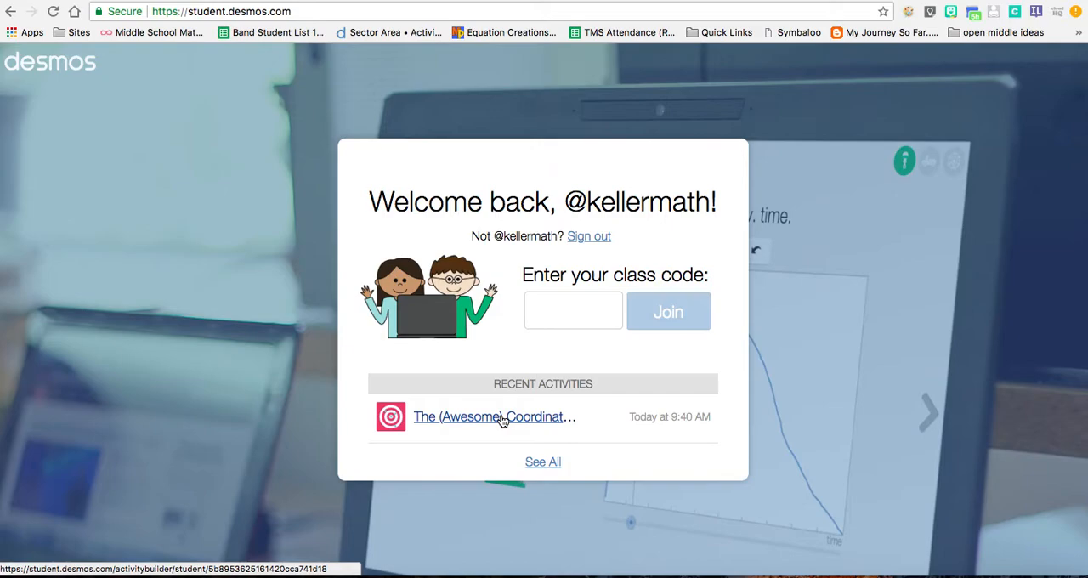
mouse_move(631, 189)
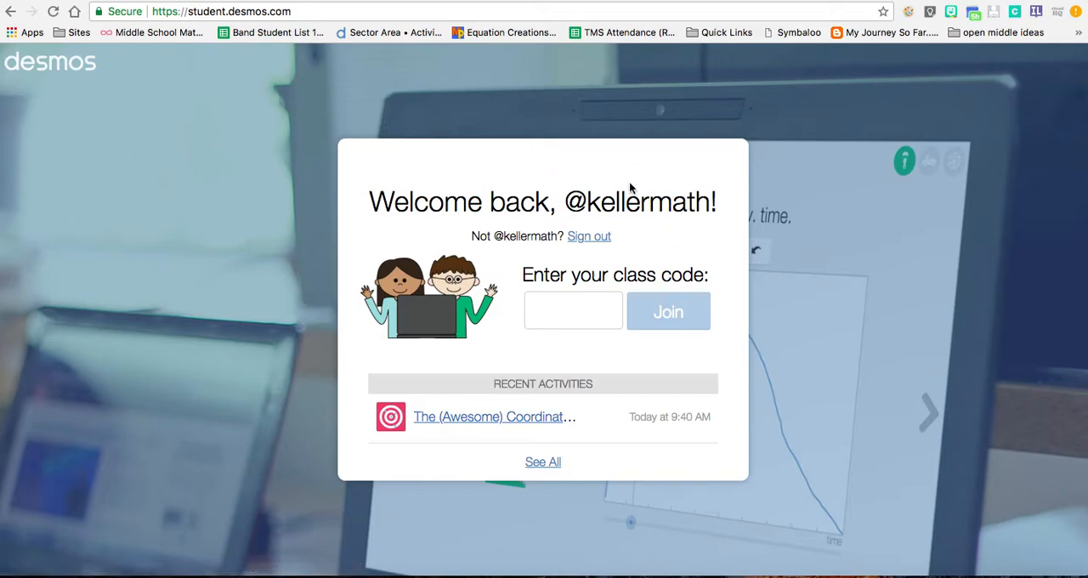
mouse_move(502, 252)
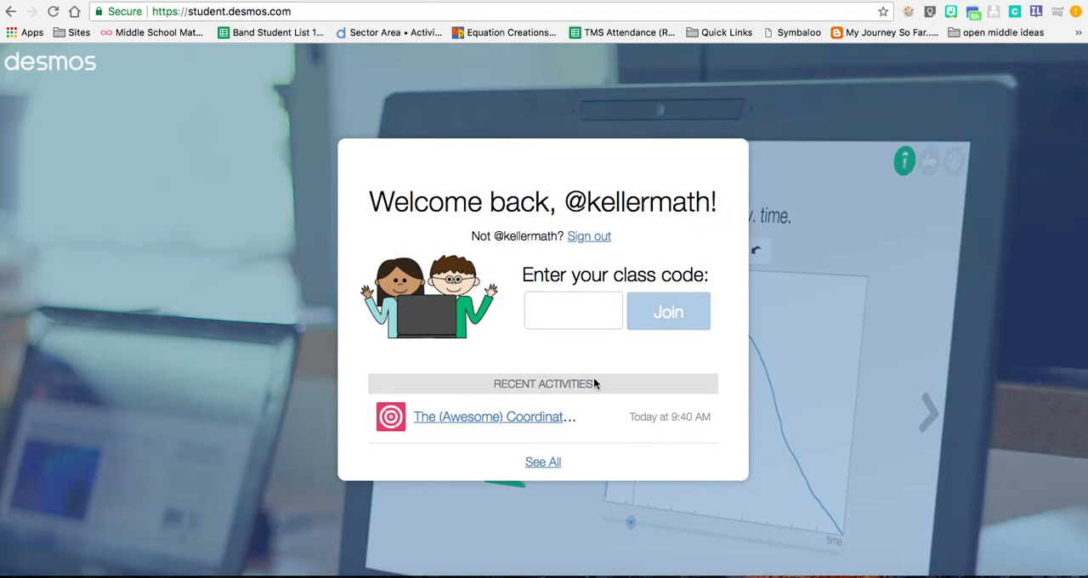
mouse_move(385, 386)
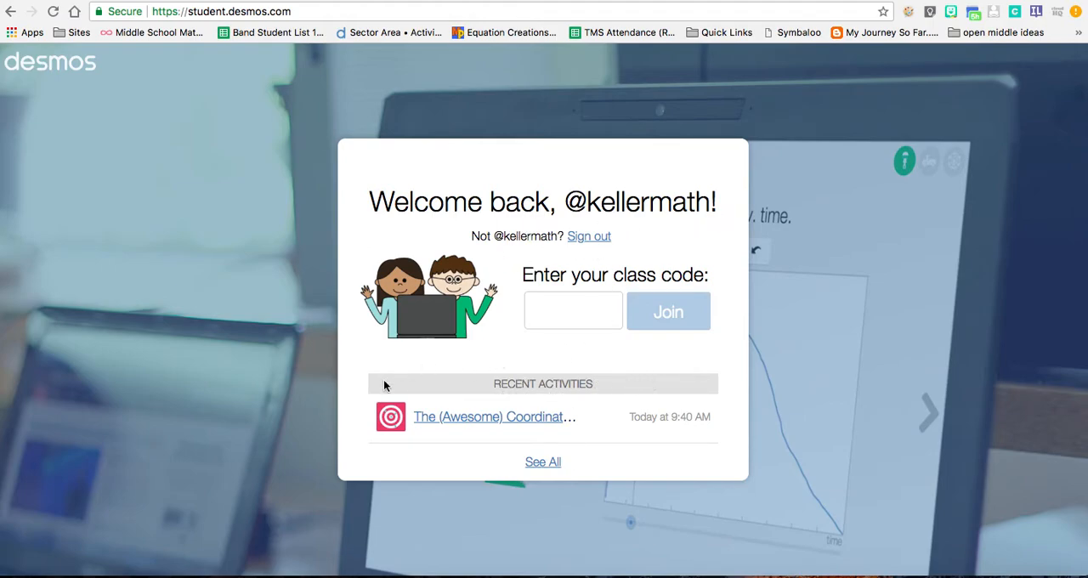
mouse_move(574, 366)
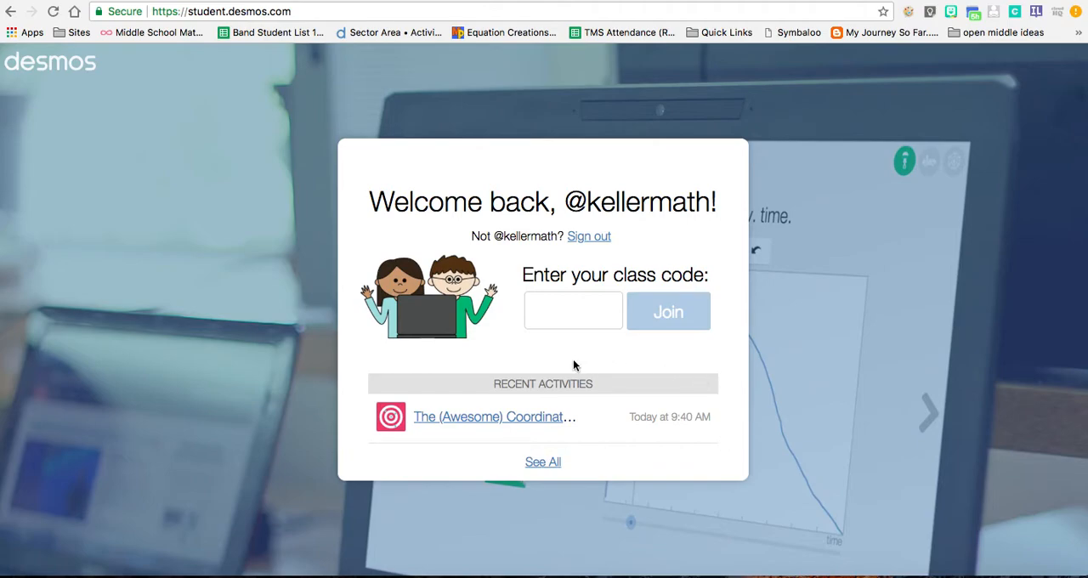
mouse_move(545, 451)
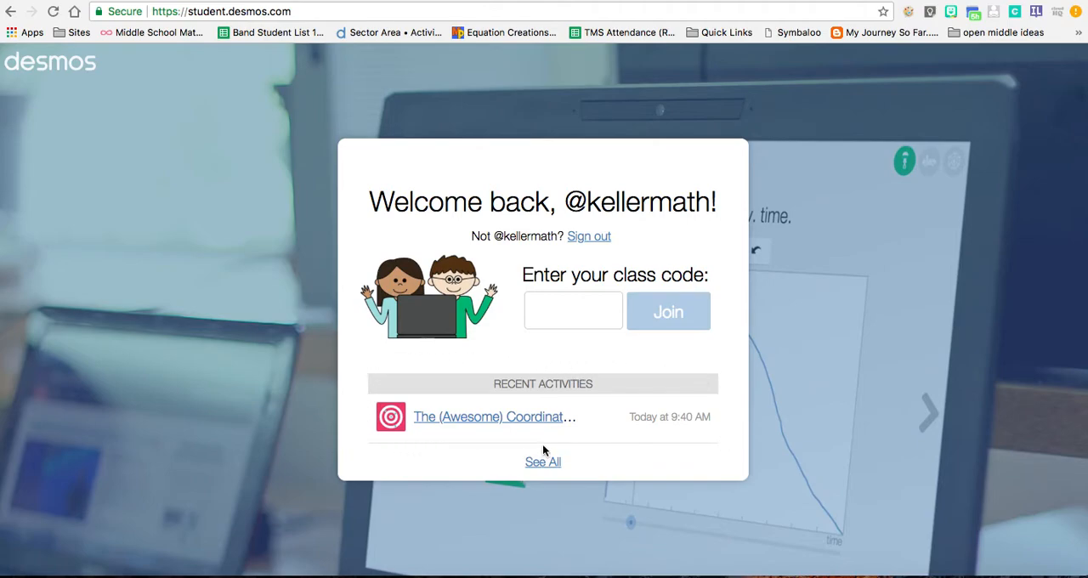
mouse_move(582, 372)
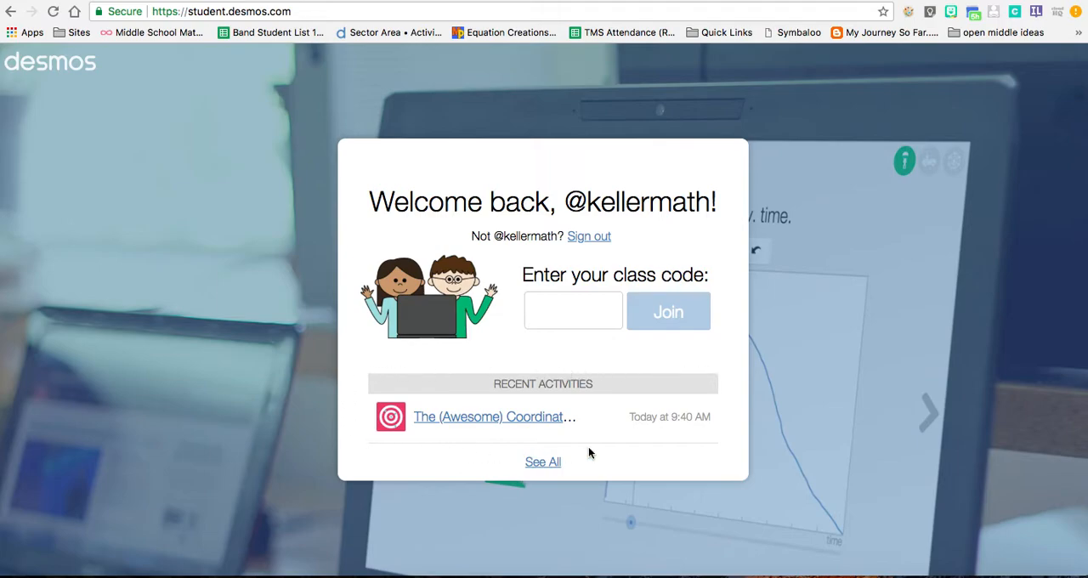
mouse_move(703, 367)
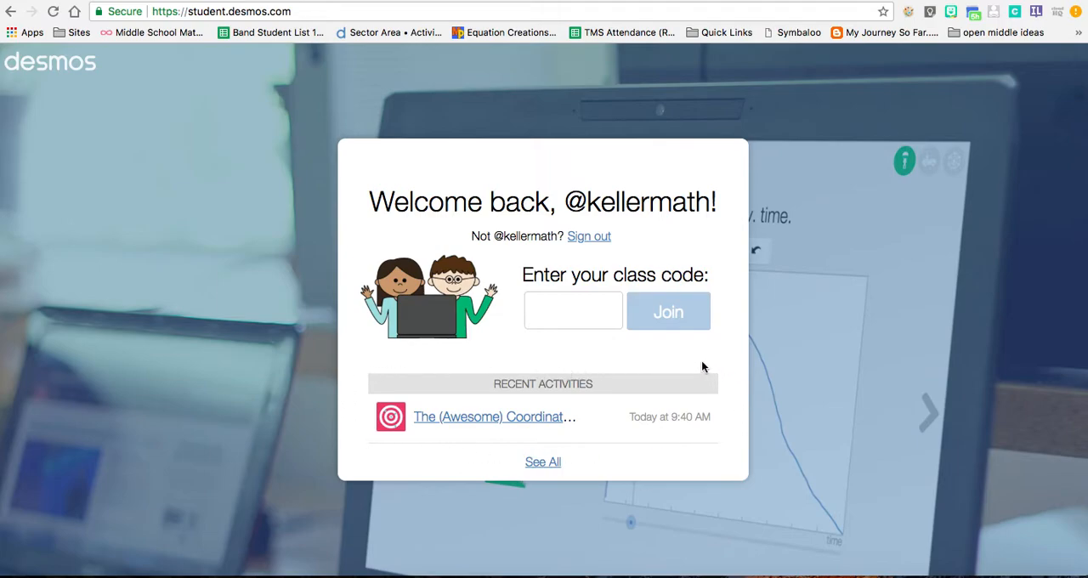
left_click(542, 462)
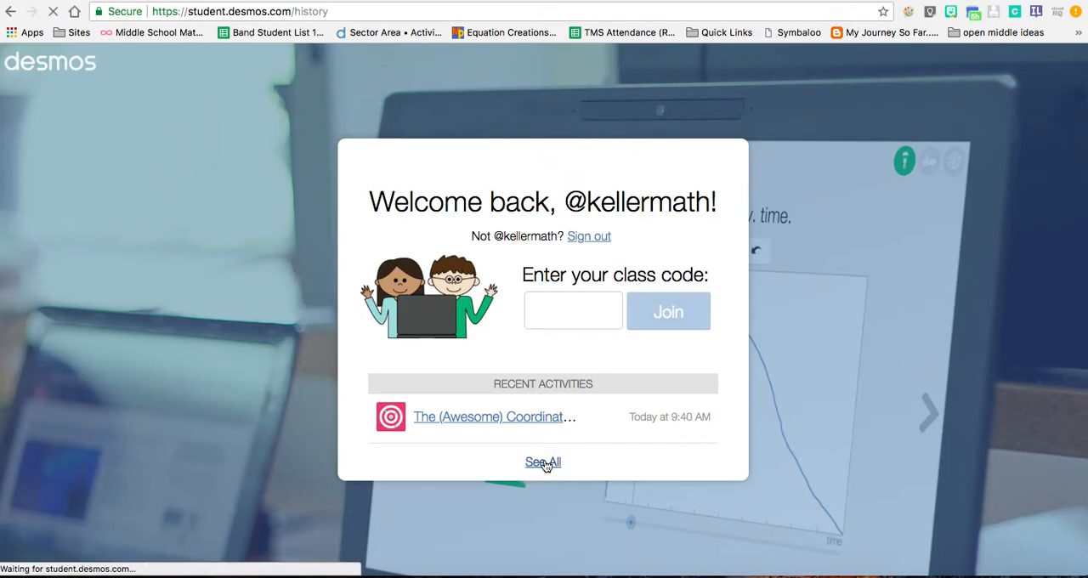
Load the activity history page, scroll down through Your Activities, then return to the top.
left_click(542, 461)
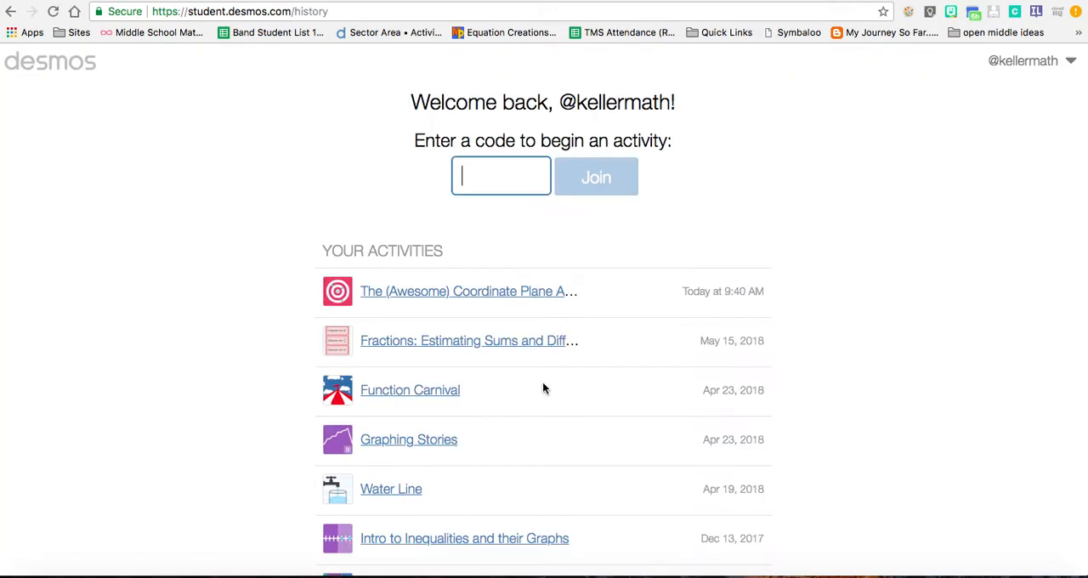
scroll("down", 3)
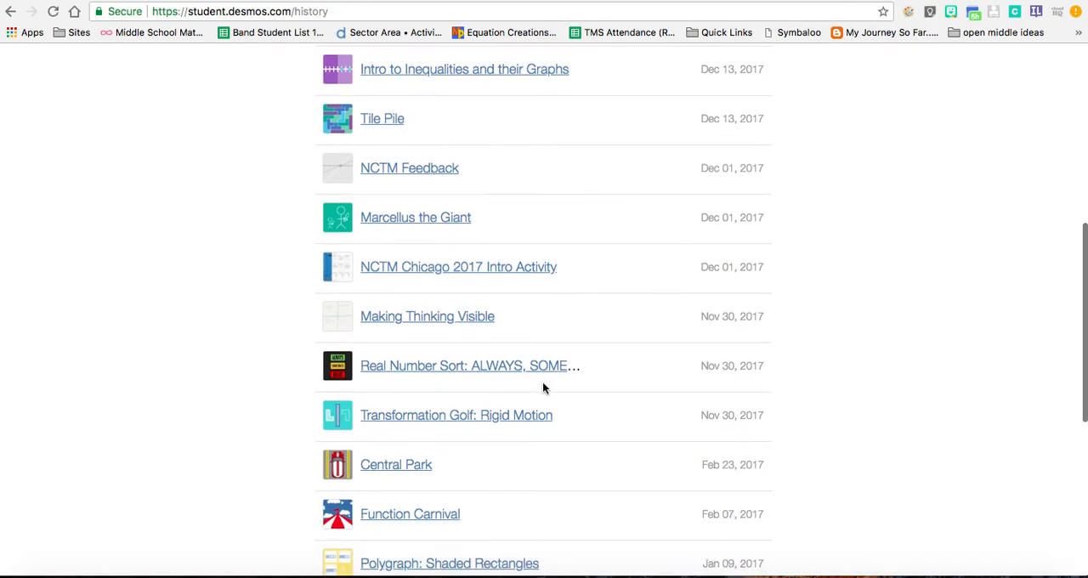
scroll("down", 3)
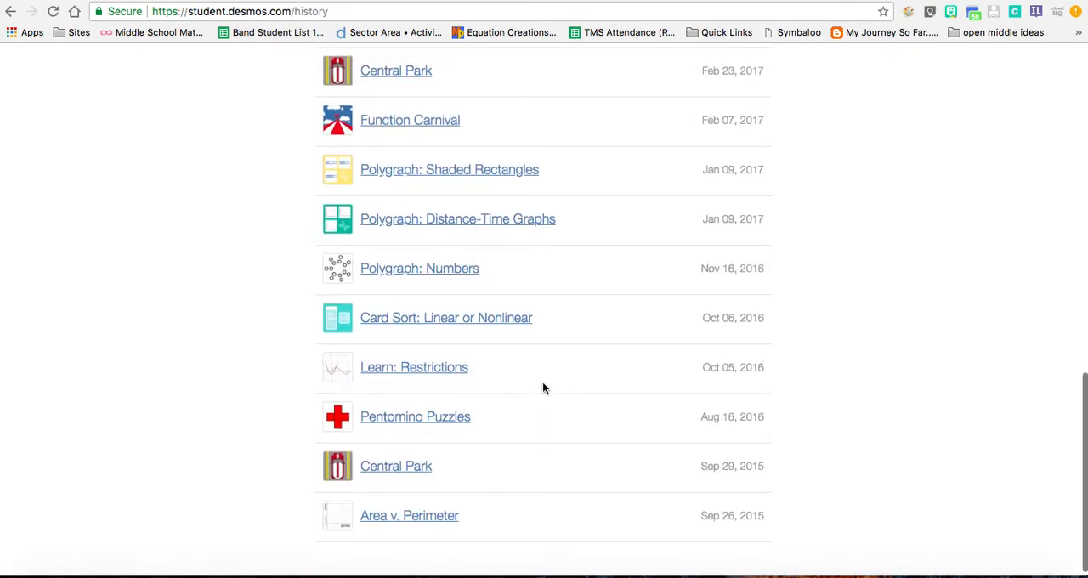
scroll("up", 3)
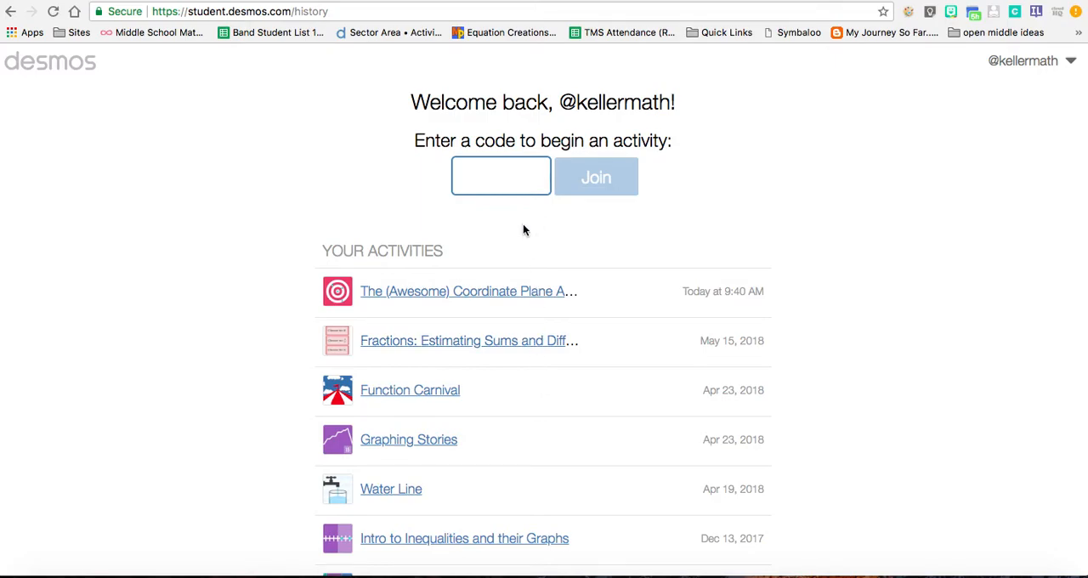
mouse_move(479, 273)
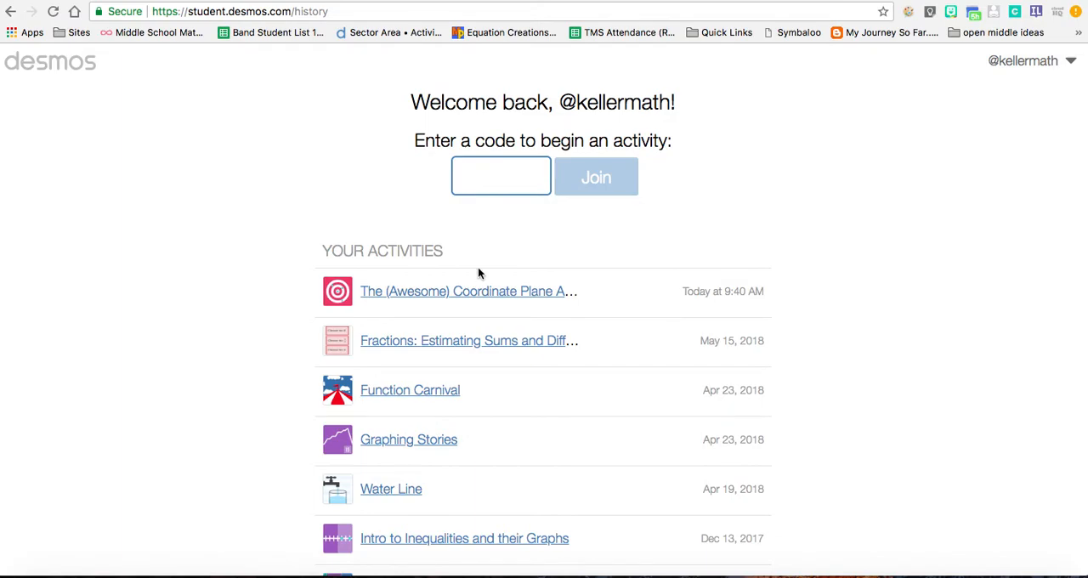
Open 'The (Awesome) Coordinate Plane' activity at its Target Practice #1 screen.
left_click(467, 290)
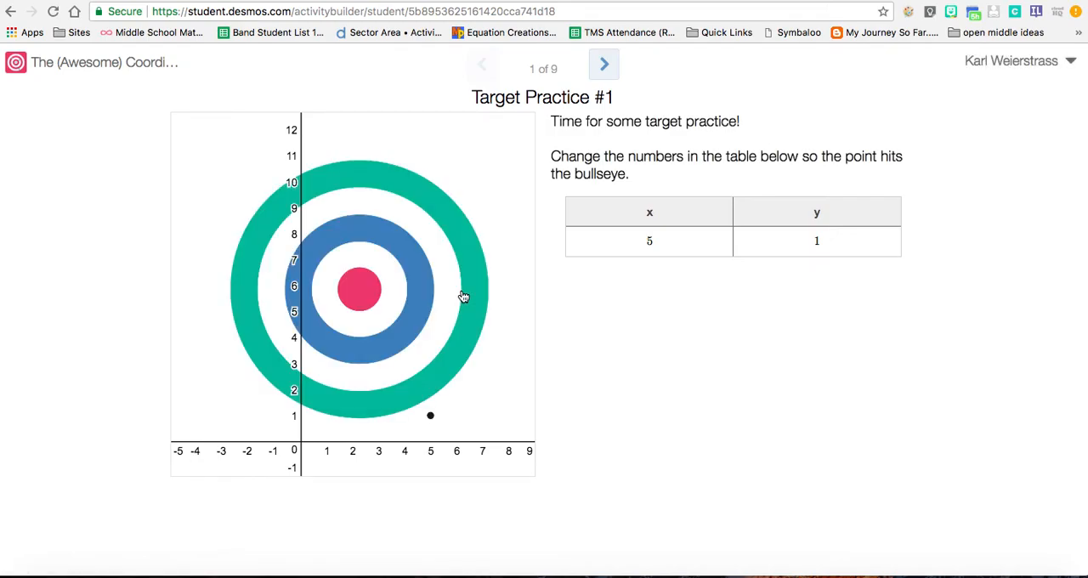
mouse_move(1076, 63)
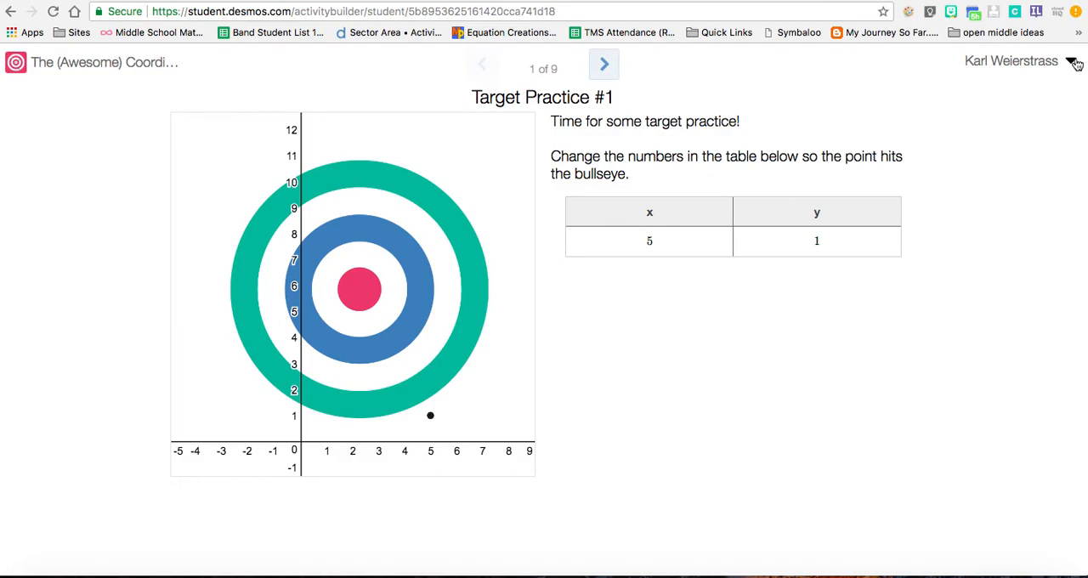
left_click(1011, 61)
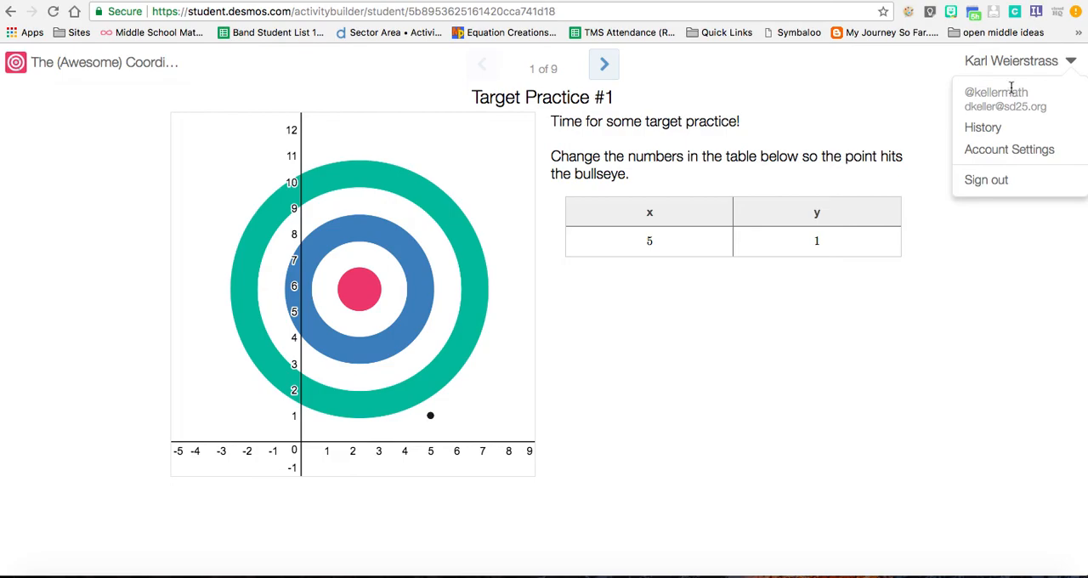
mouse_move(1010, 149)
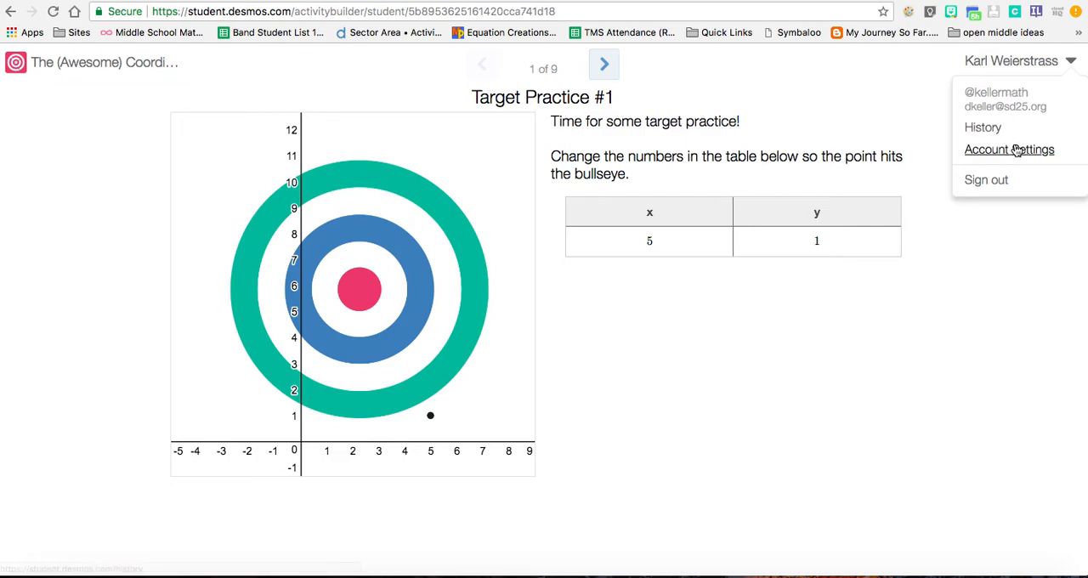
left_click(1009, 149)
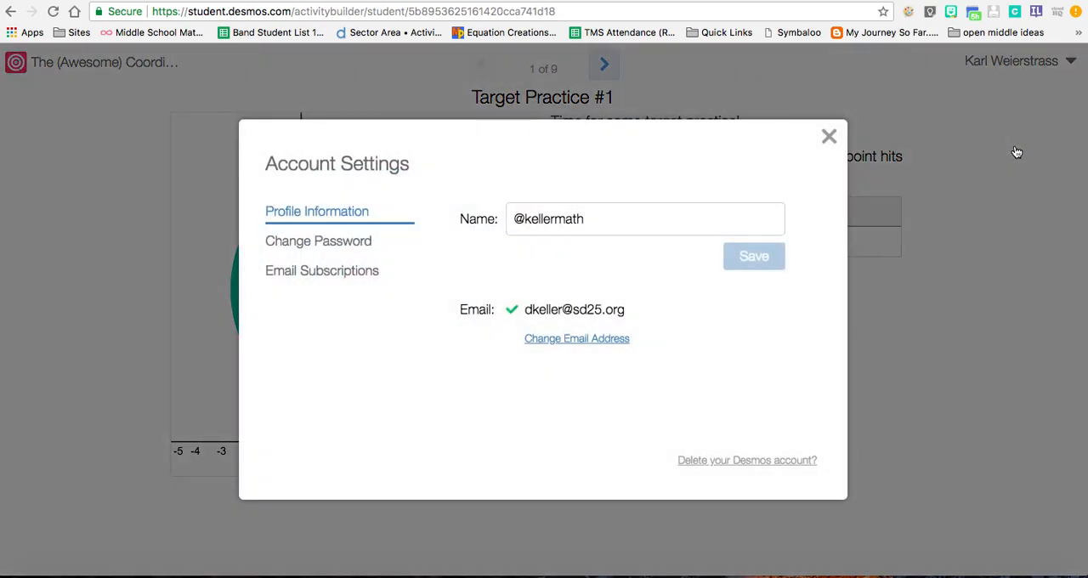
mouse_move(620, 297)
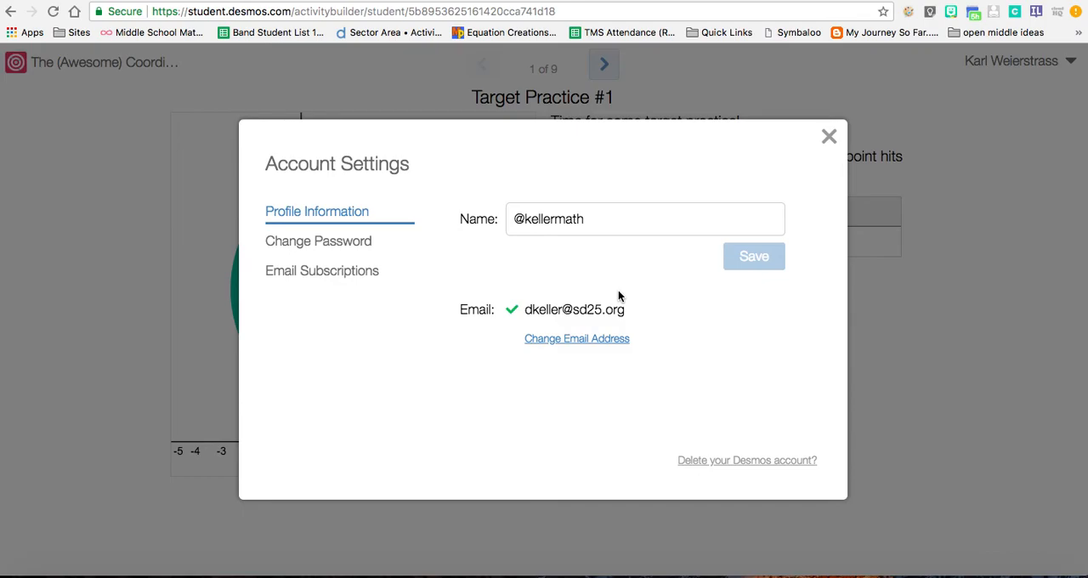
mouse_move(497, 259)
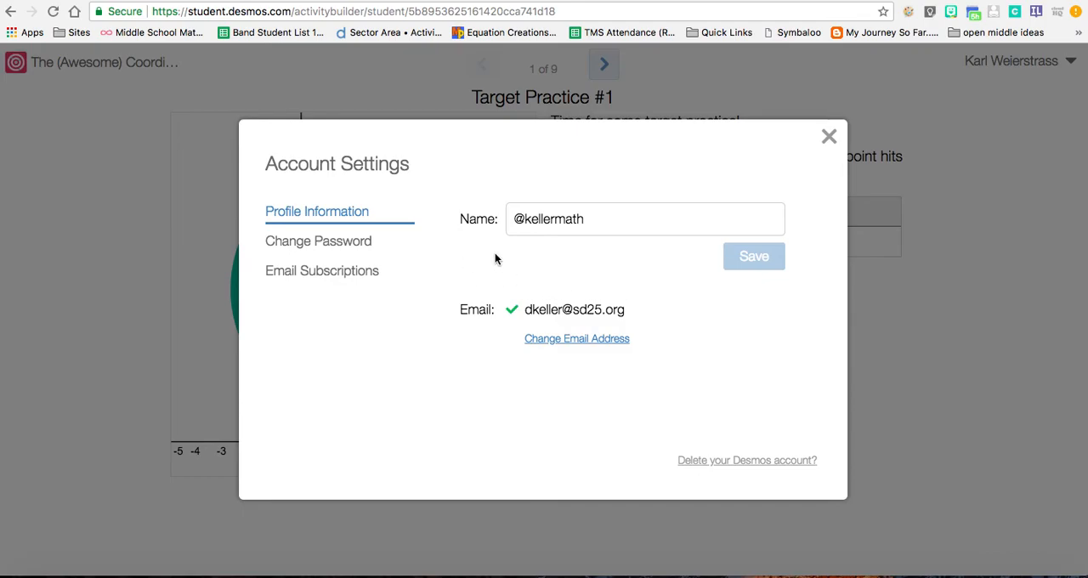
mouse_move(774, 151)
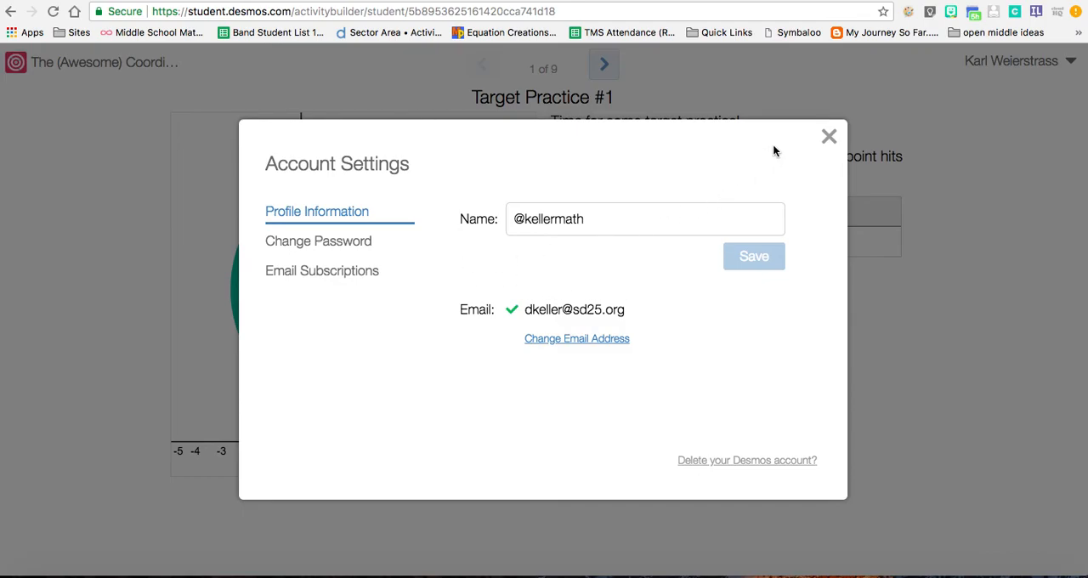
mouse_move(829, 136)
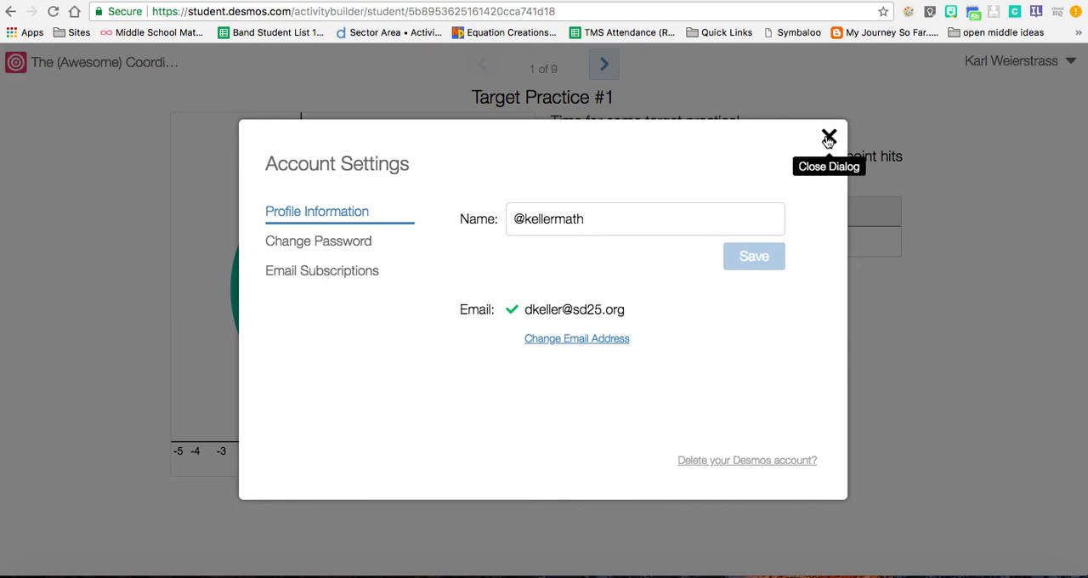
left_click(829, 137)
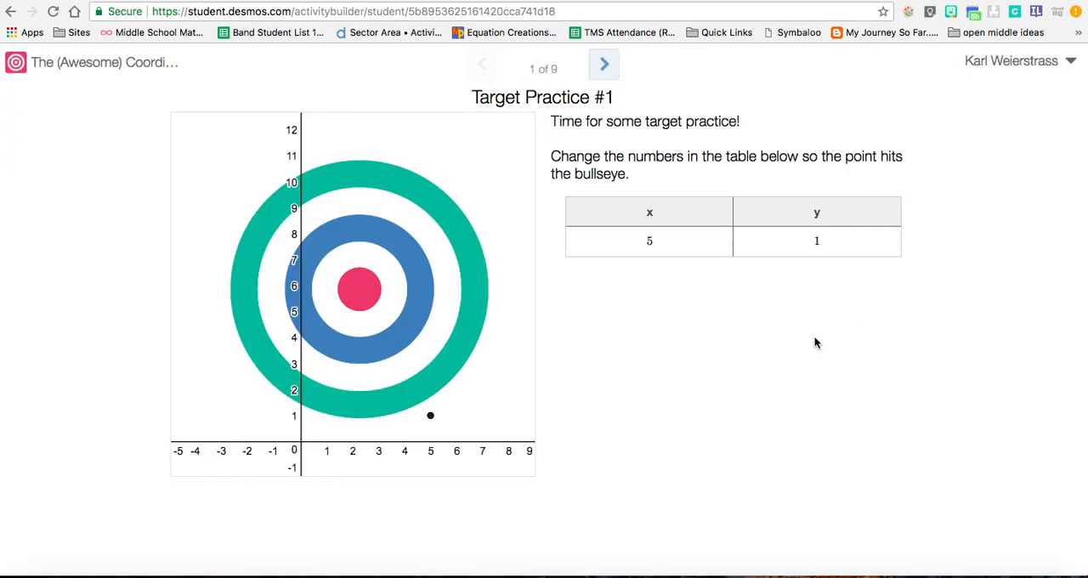